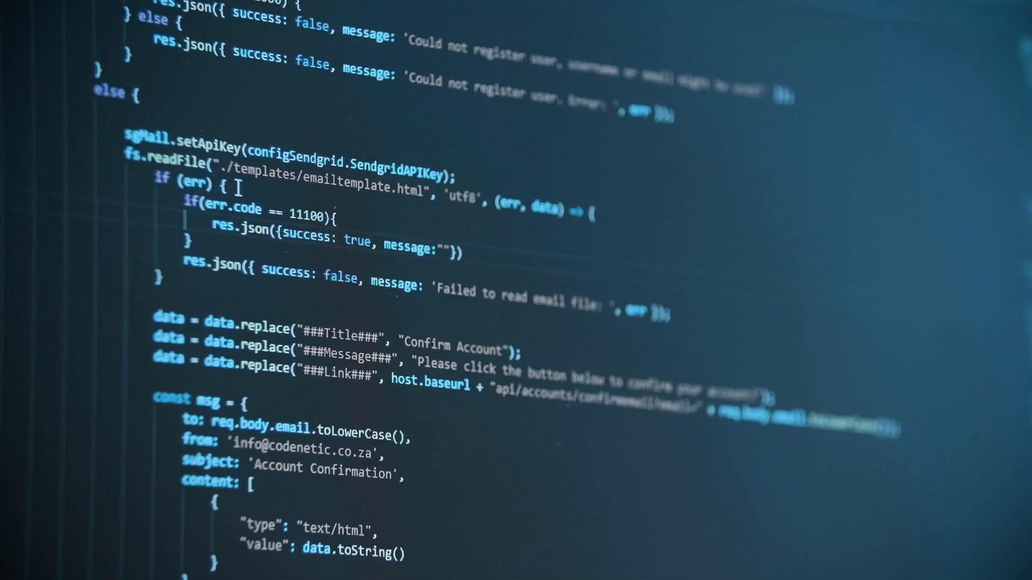
Advance the slideshow to slide 5, Introduction to OpenCV, after earlier clicks within the presentation
type("Failed wit")
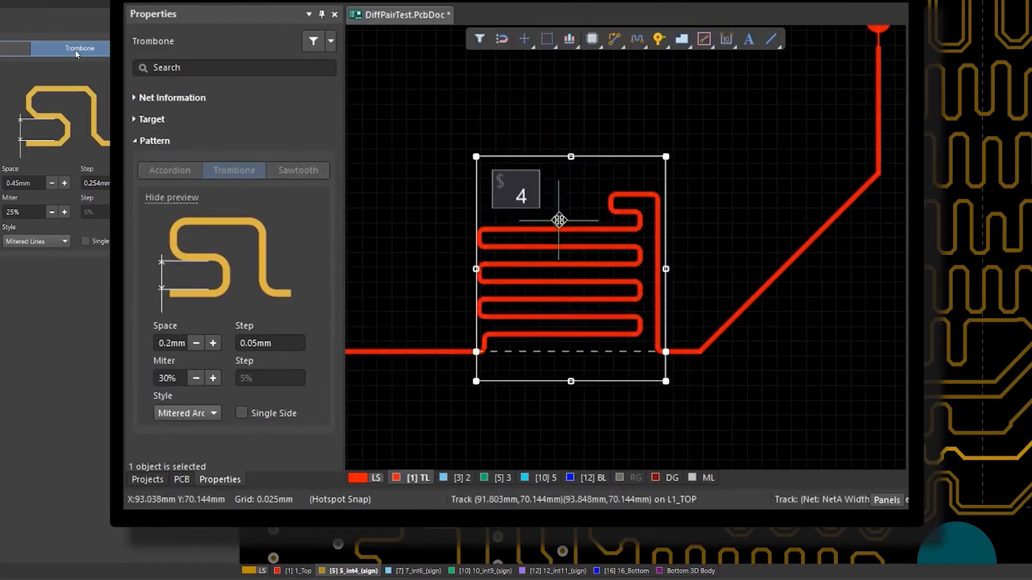
left_click(187, 413)
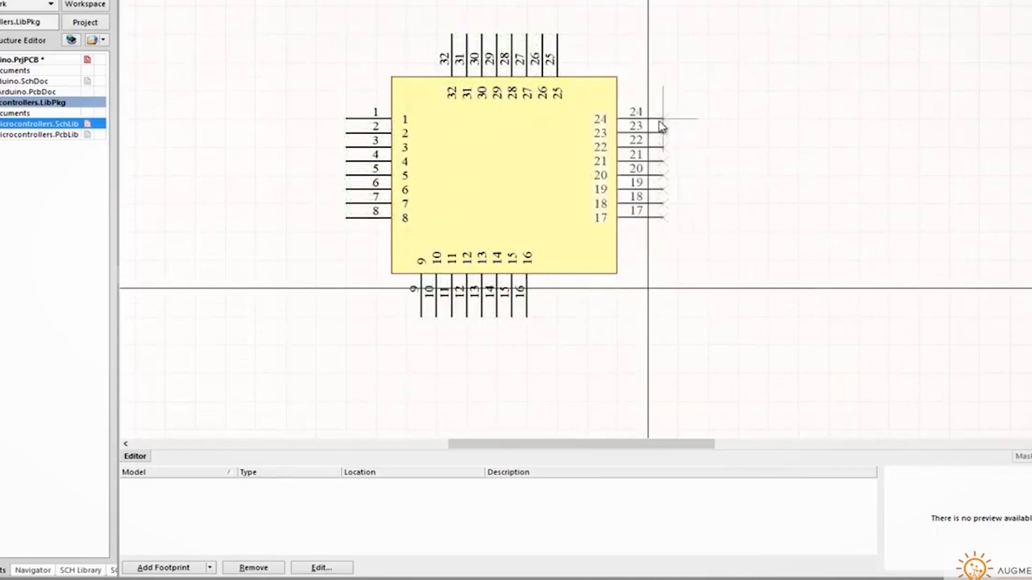
left_click(38, 133)
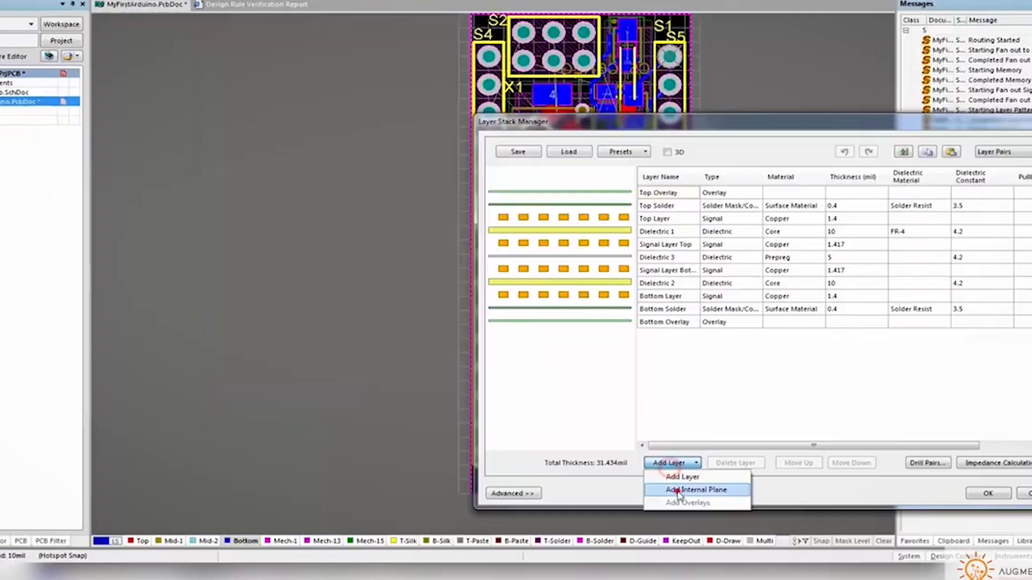
left_click(694, 490)
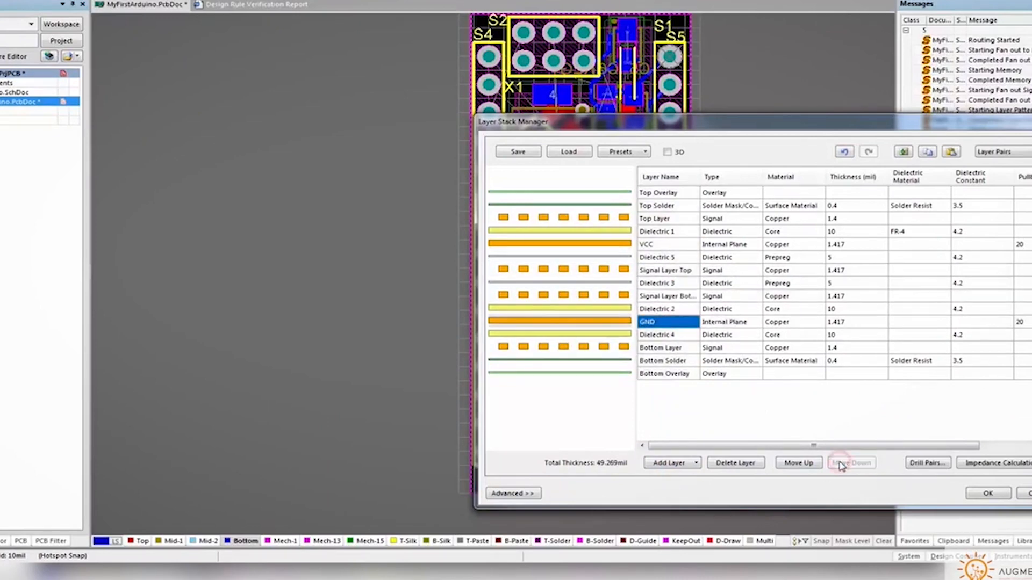
left_click(987, 493)
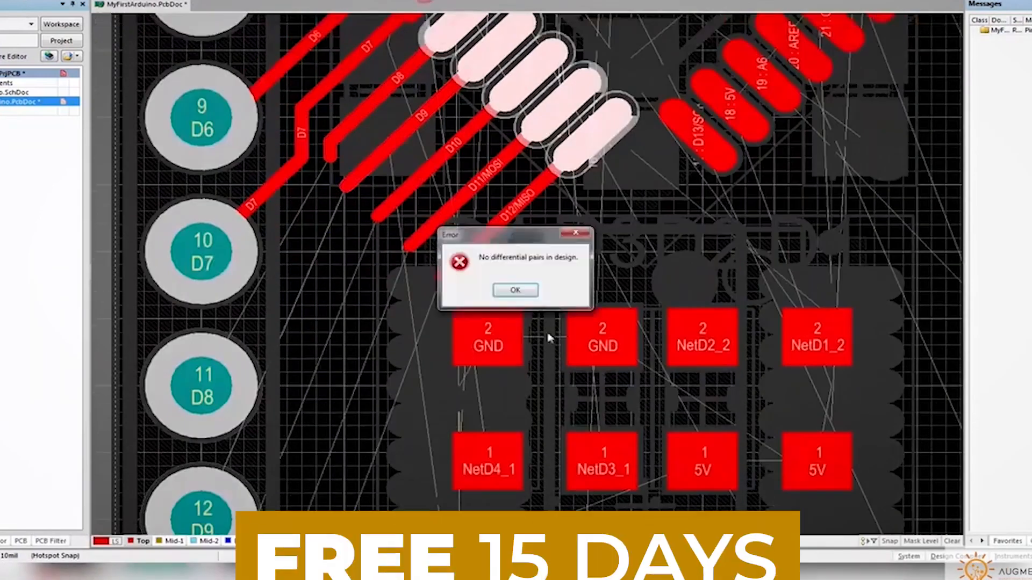
left_click(515, 290)
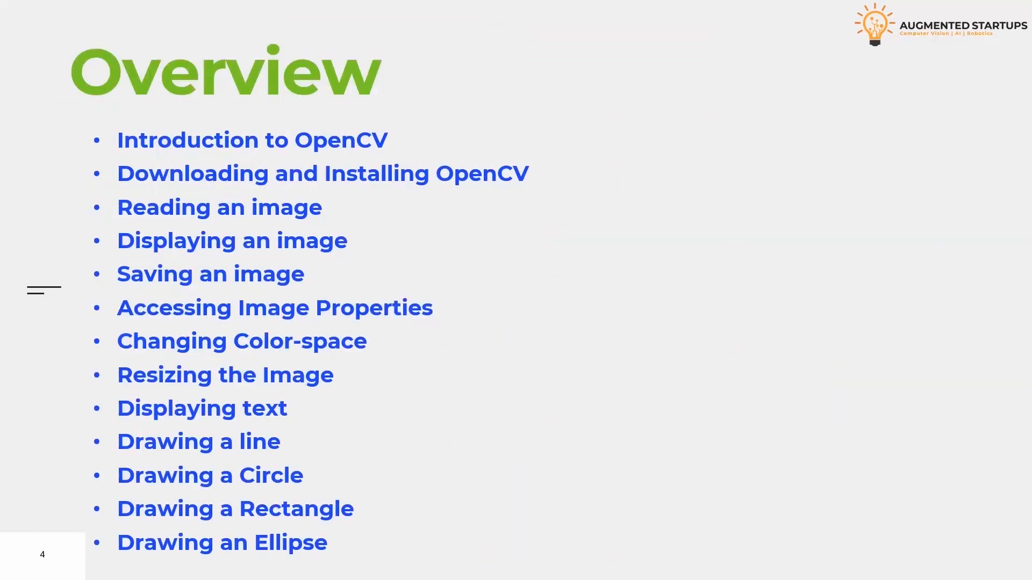
key("Right")
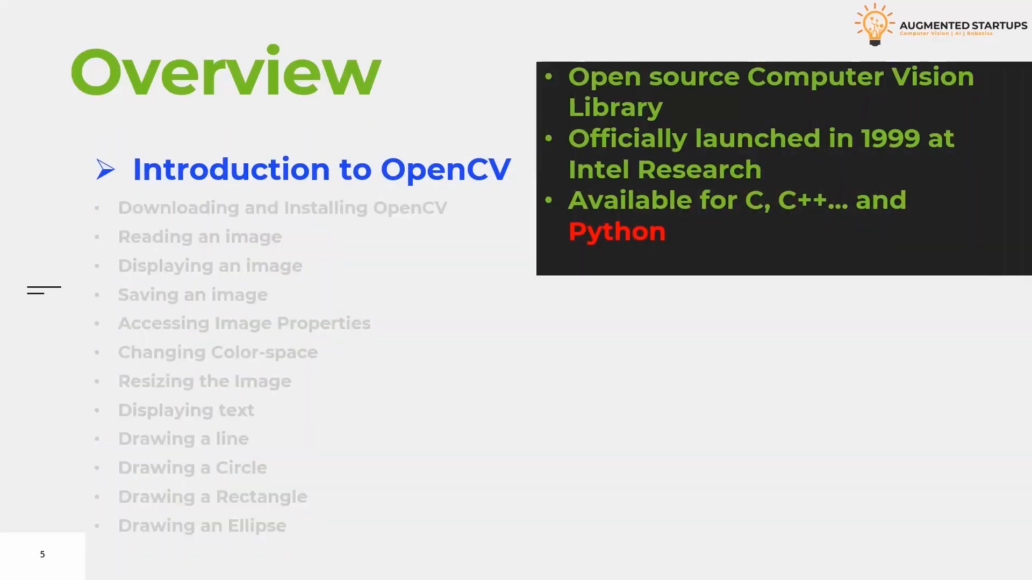